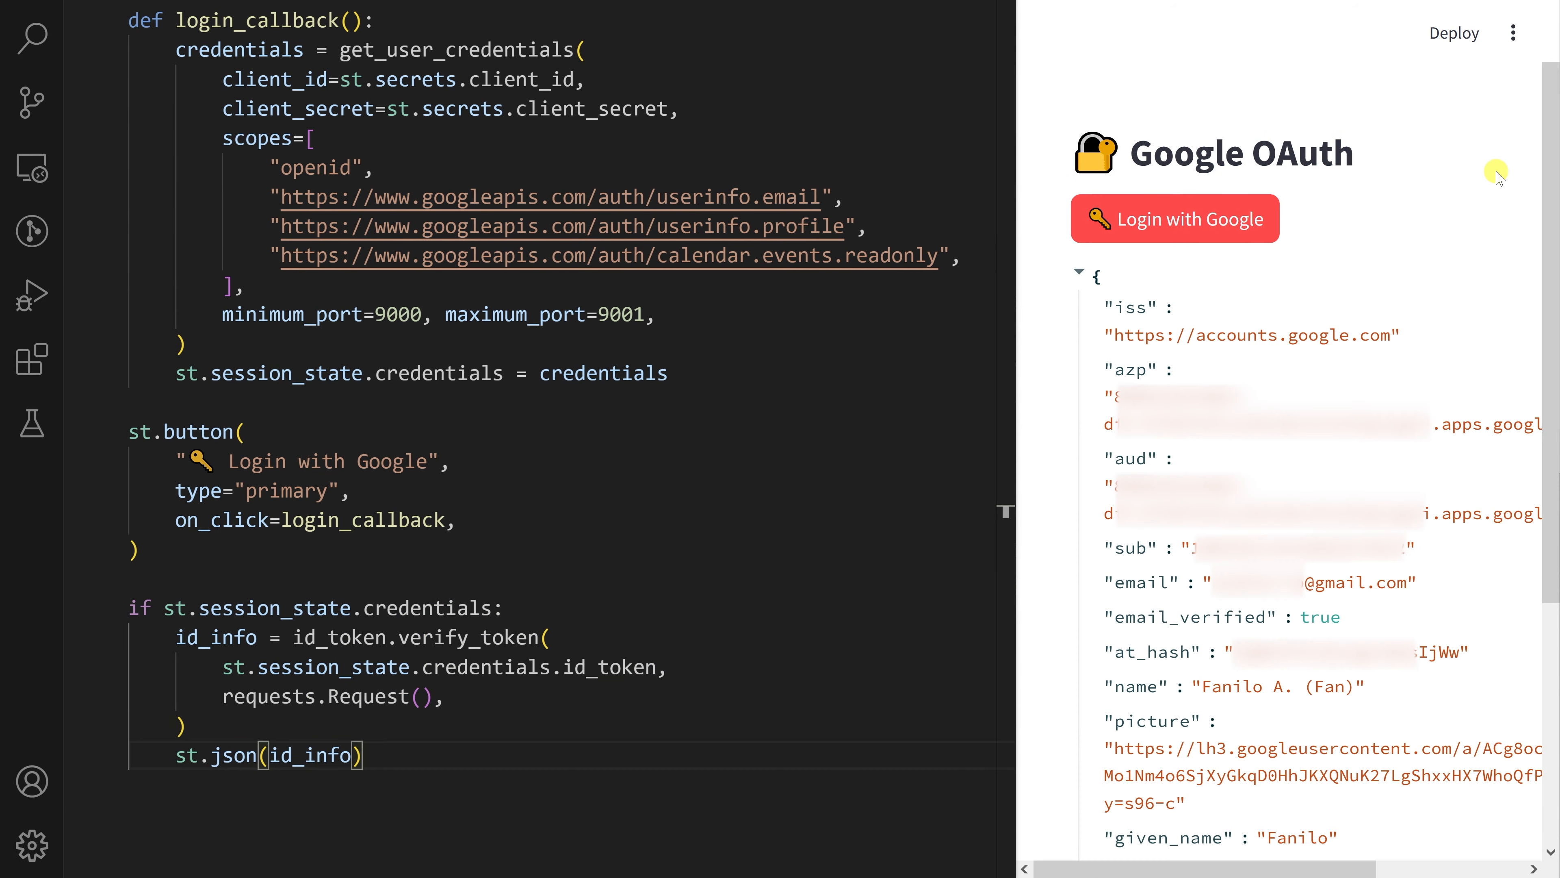
scroll(down, 3)
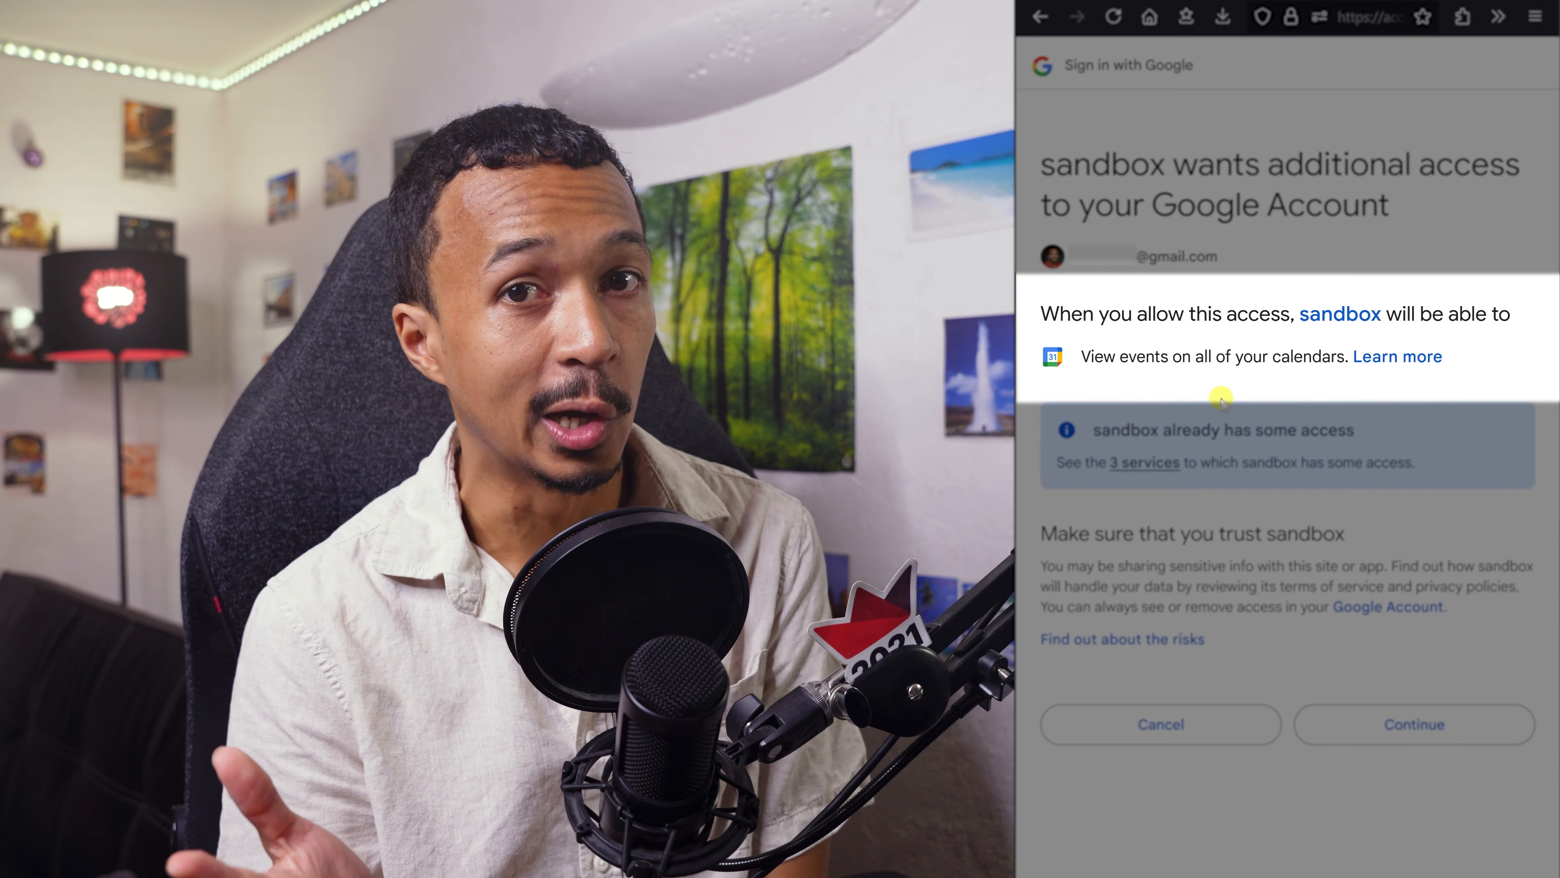
click(1413, 724)
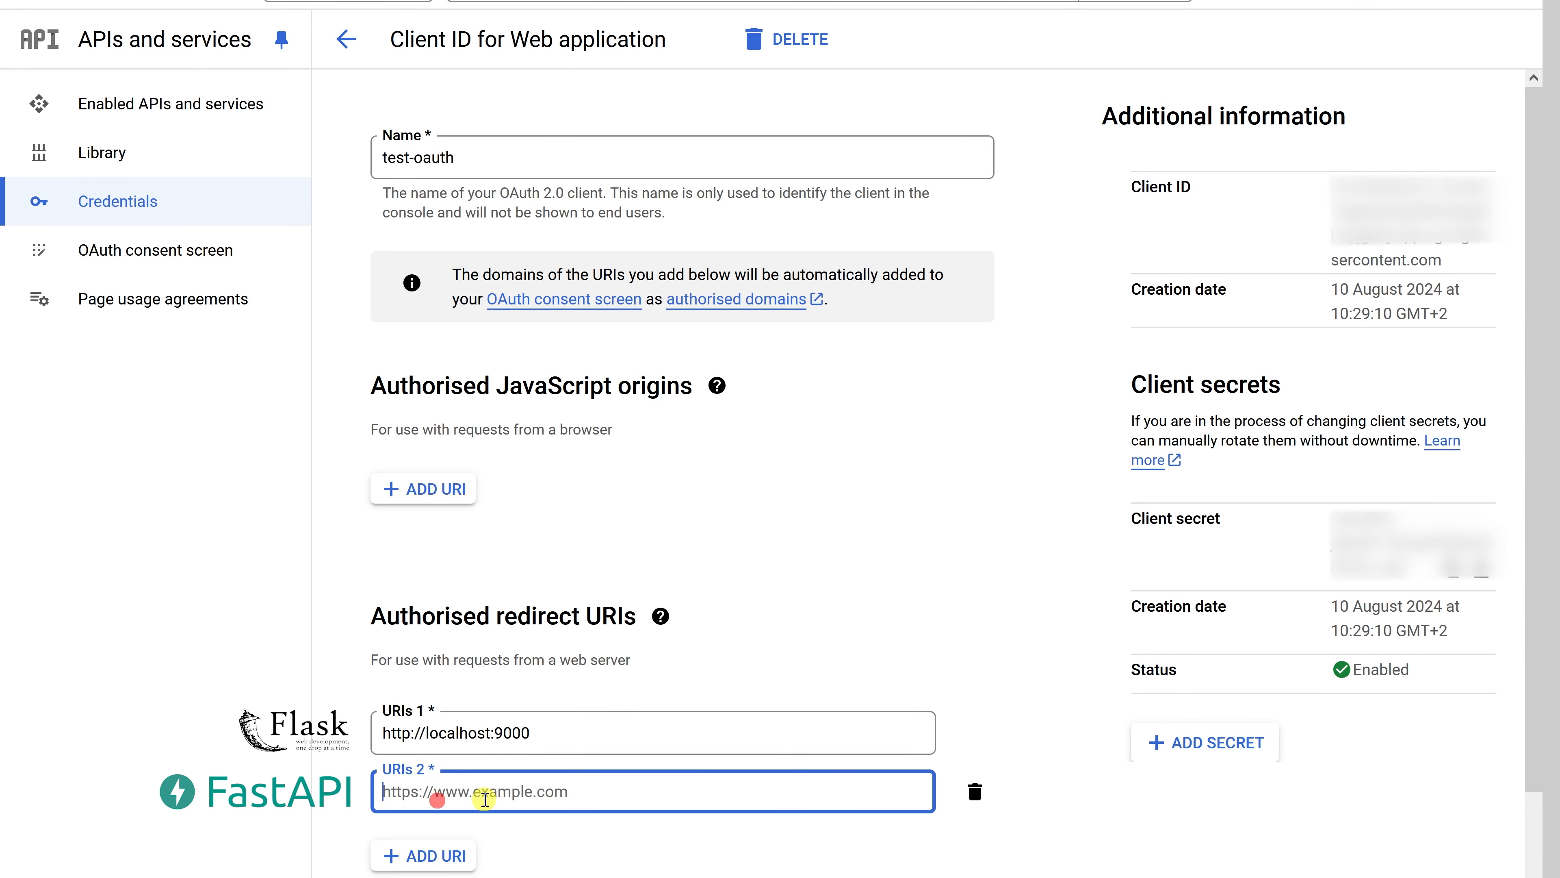
text(http://localhost:8000/auth/)
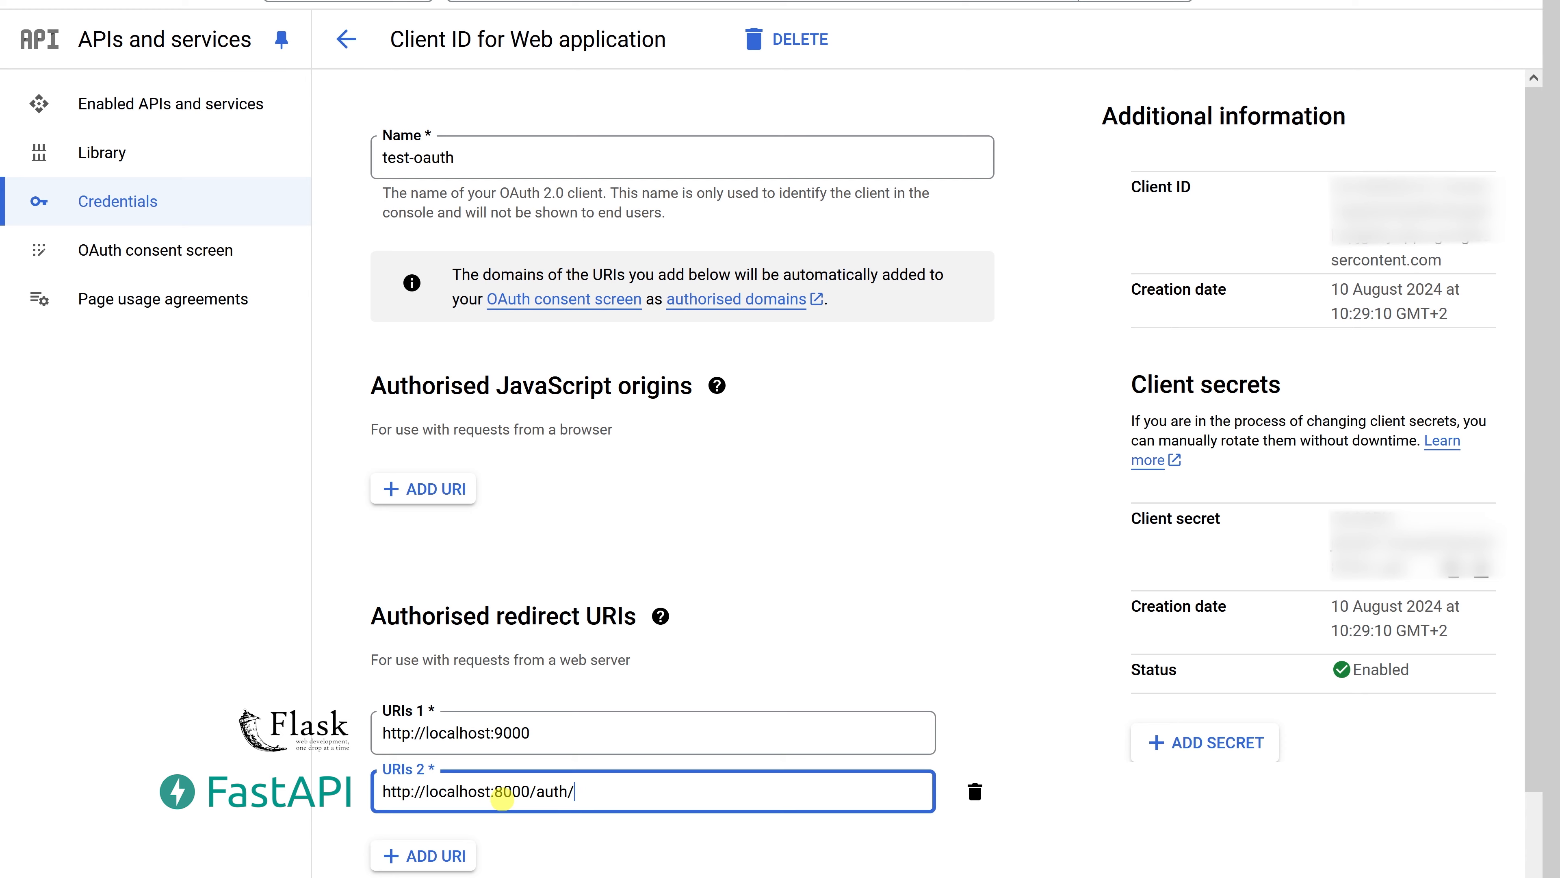
text(code)
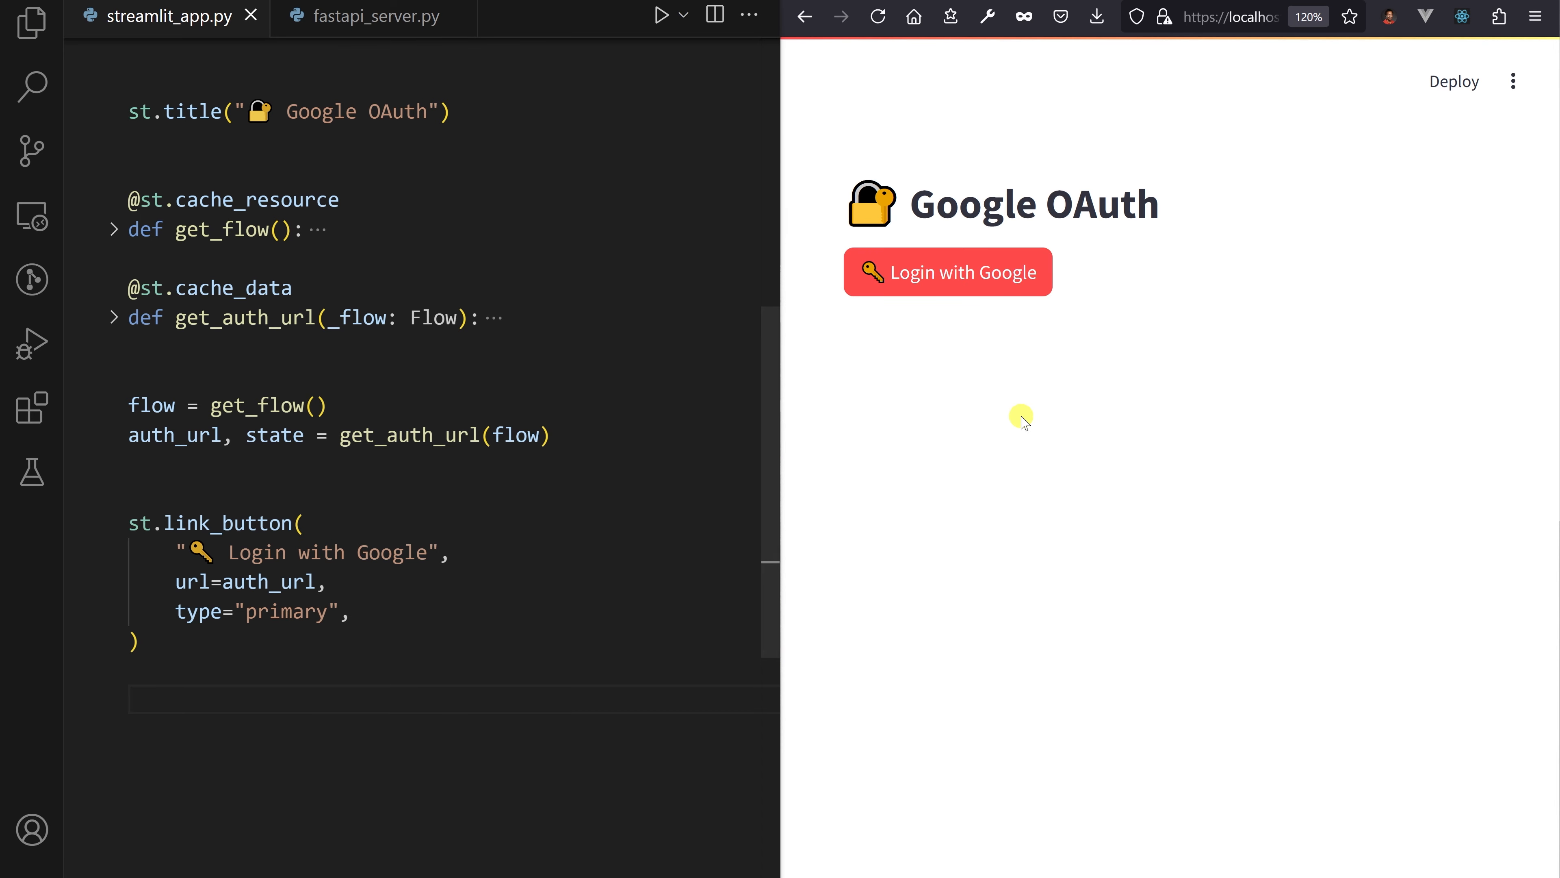
Log in with Google from the Streamlit preview, choose the account and continue to test-oauth
click(946, 271)
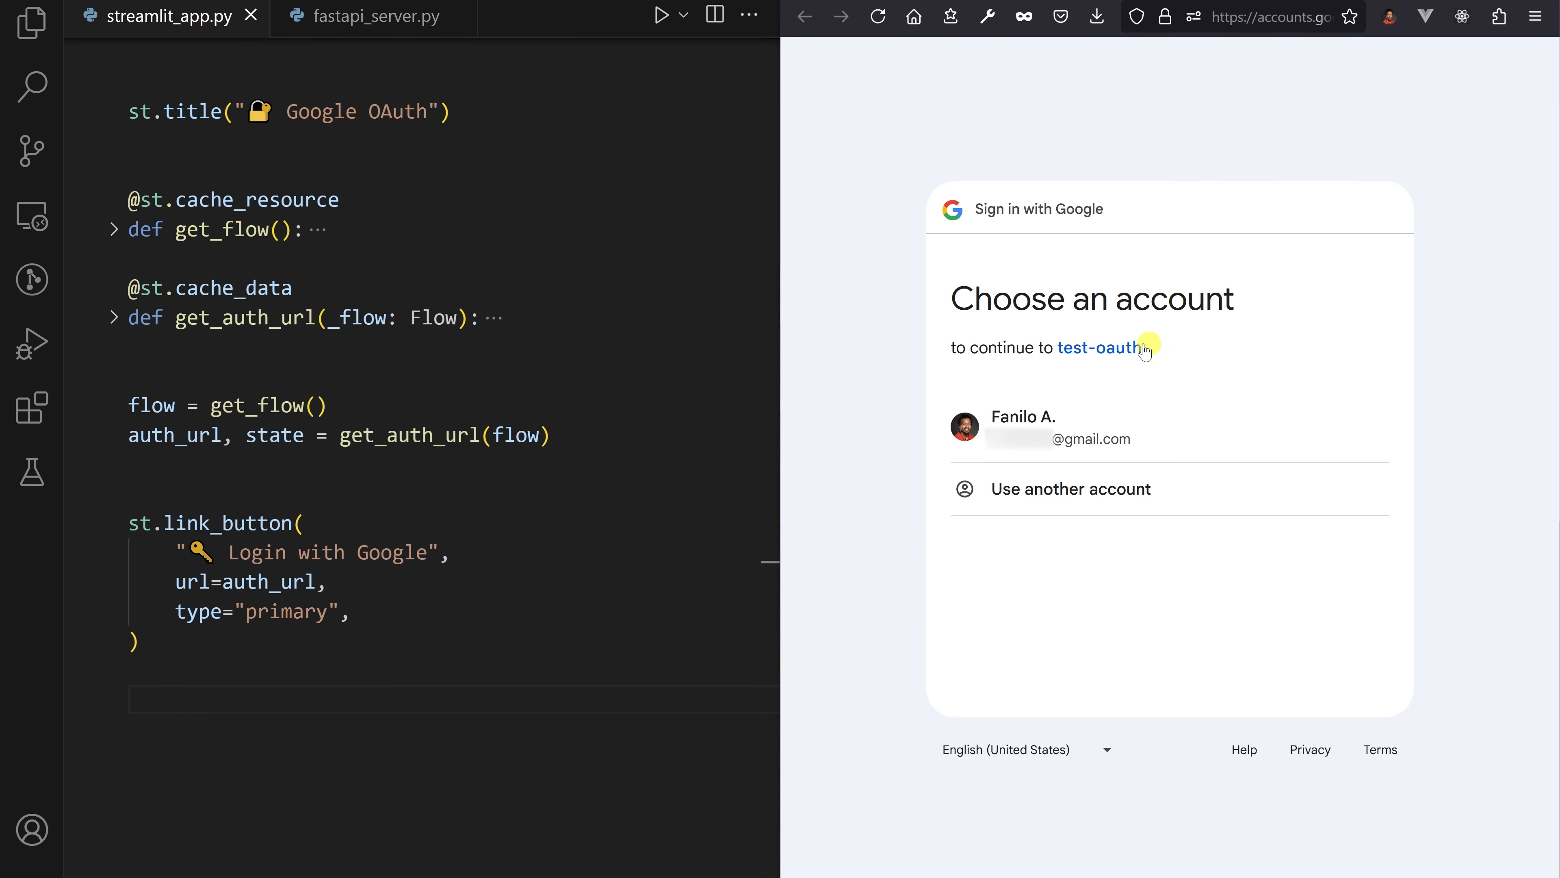
click(1034, 428)
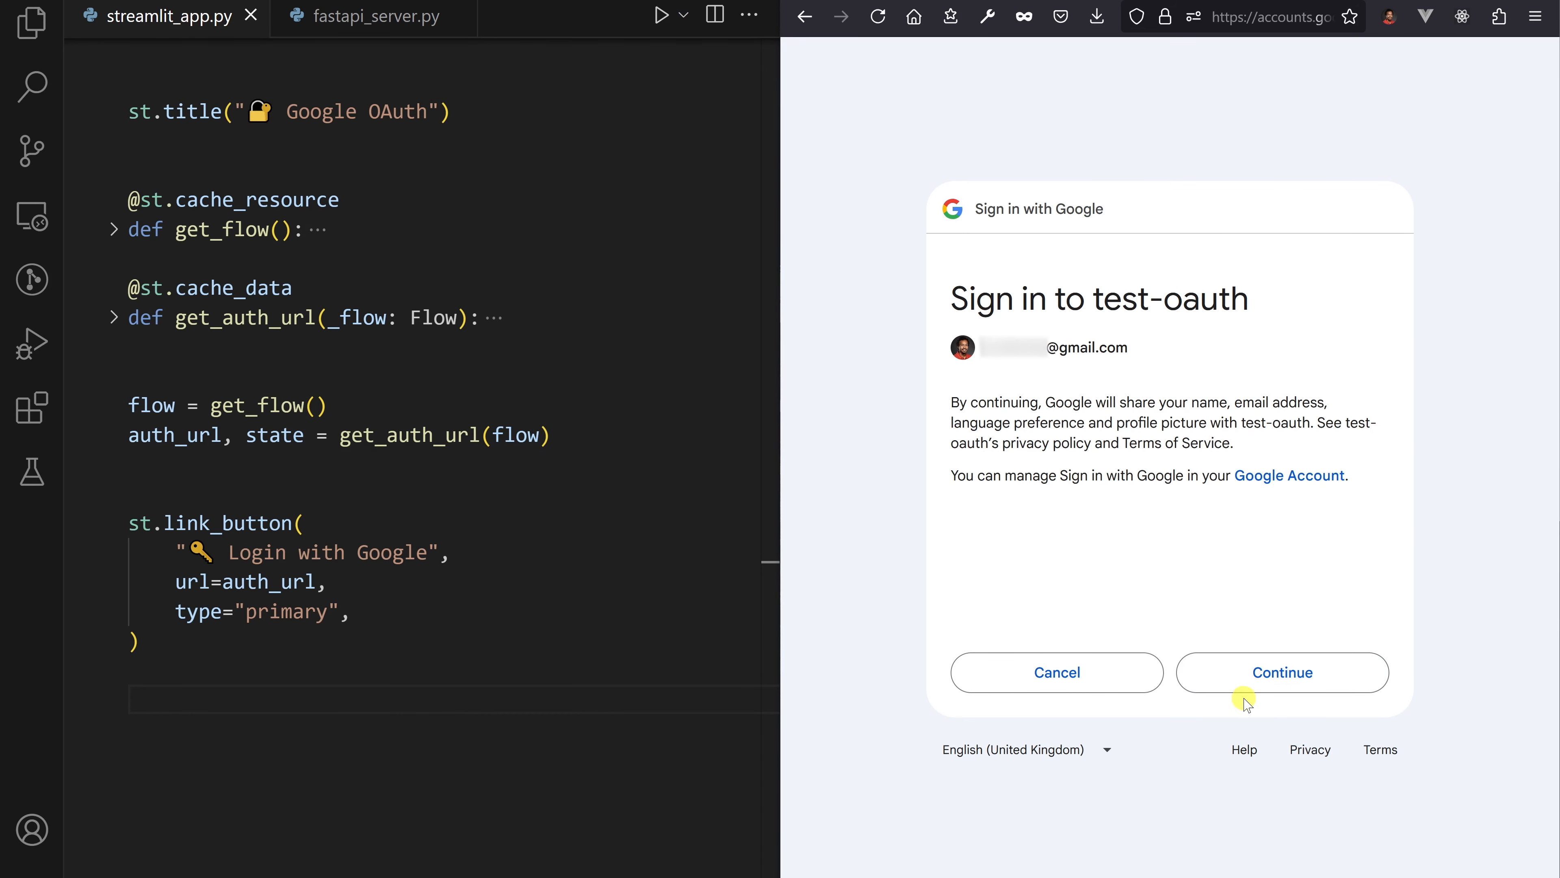
click(1282, 673)
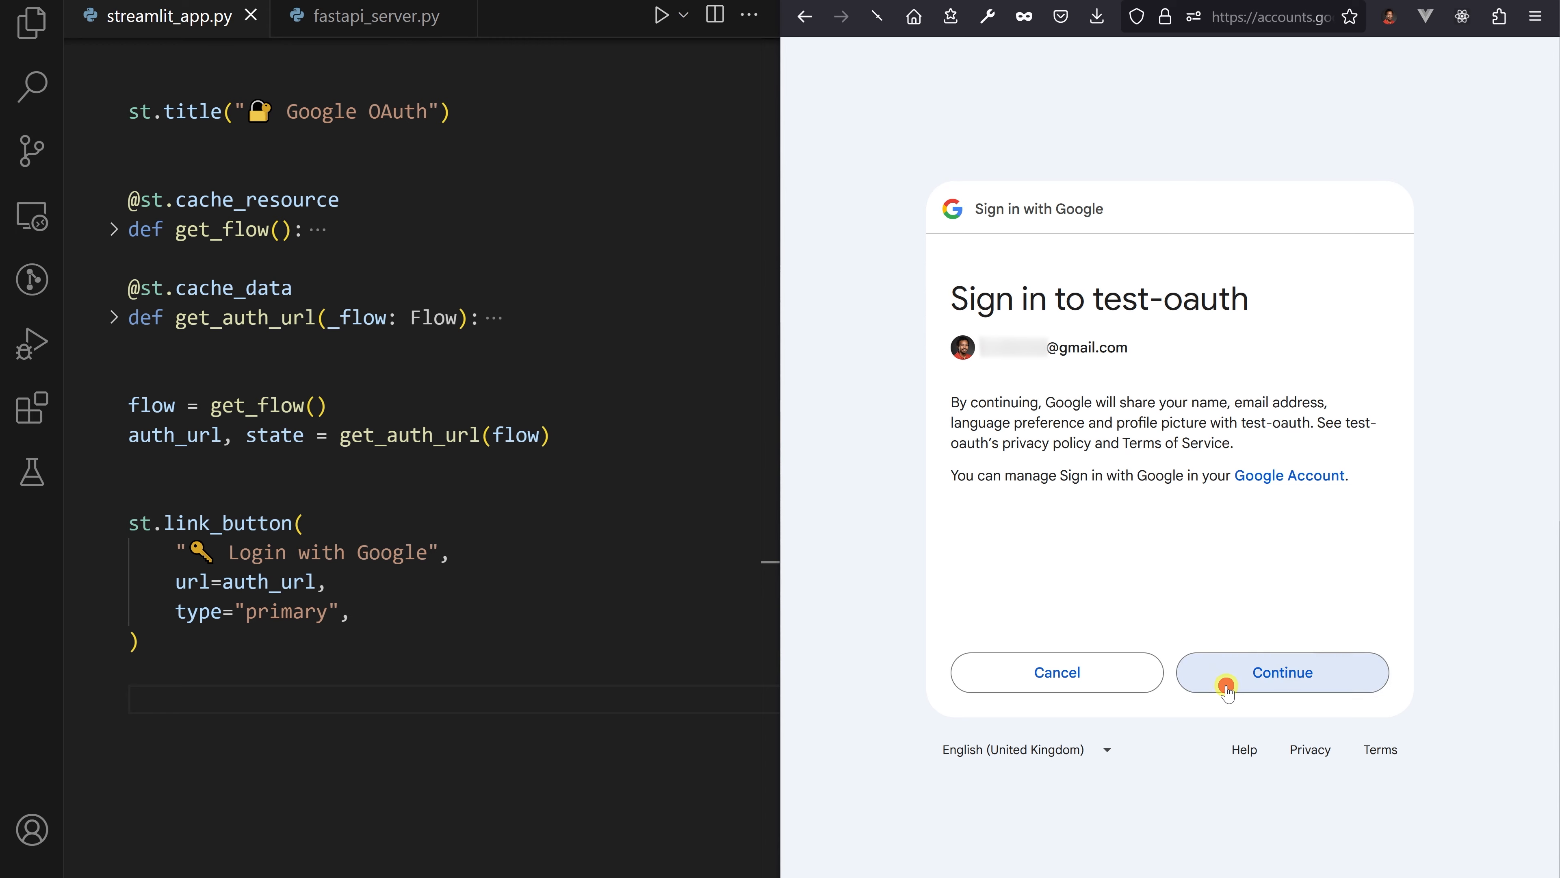
click(1281, 672)
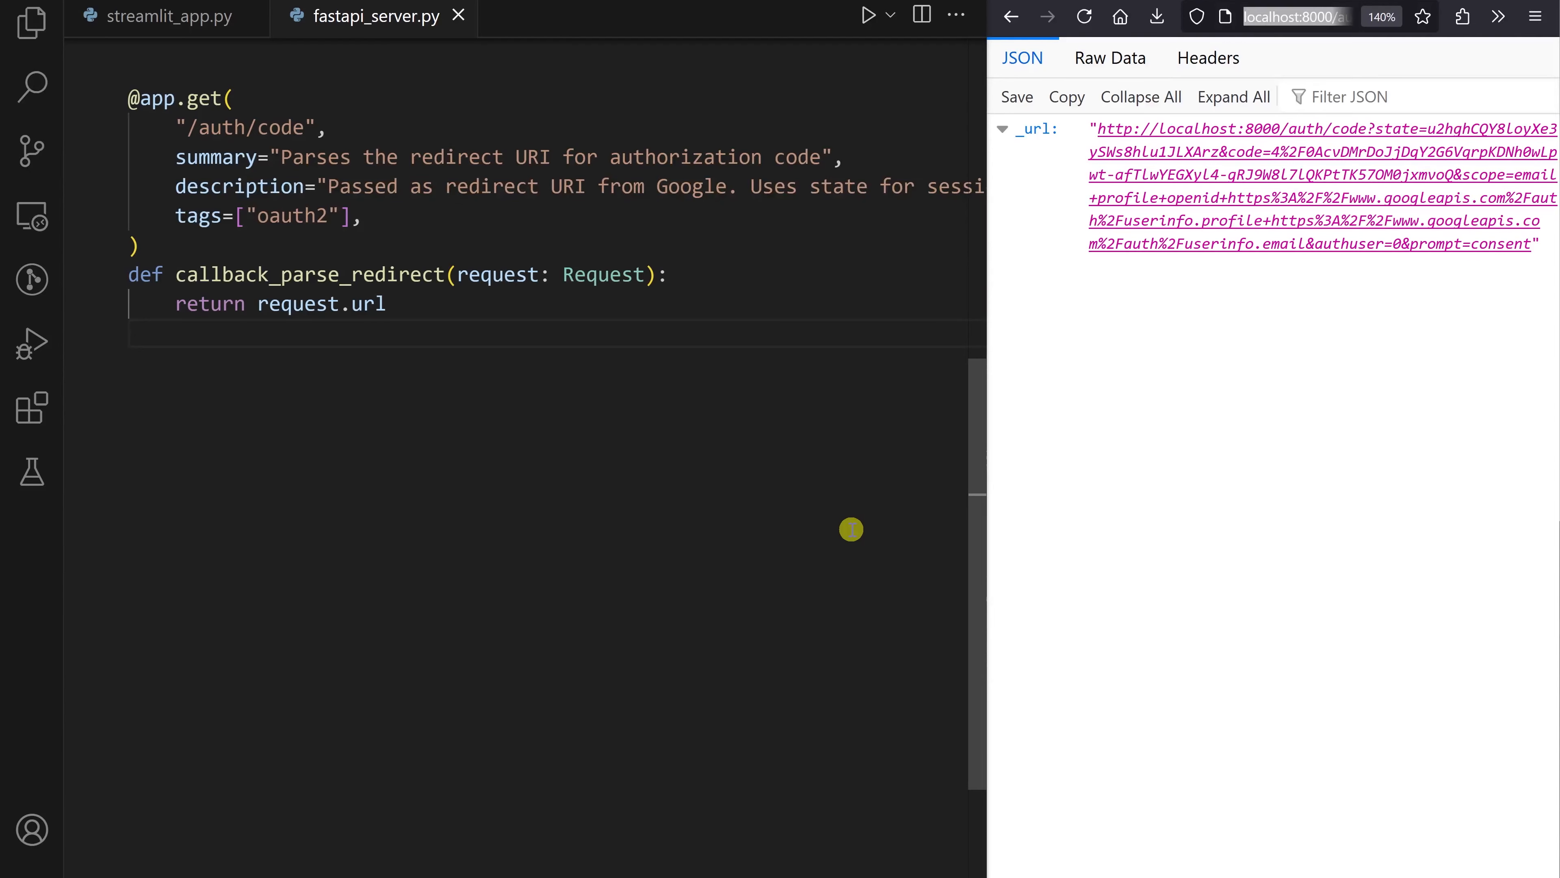
Give callback_parse_redirect the signature (state: str, code: str) and go back to the login page
text(state: str, code: str)
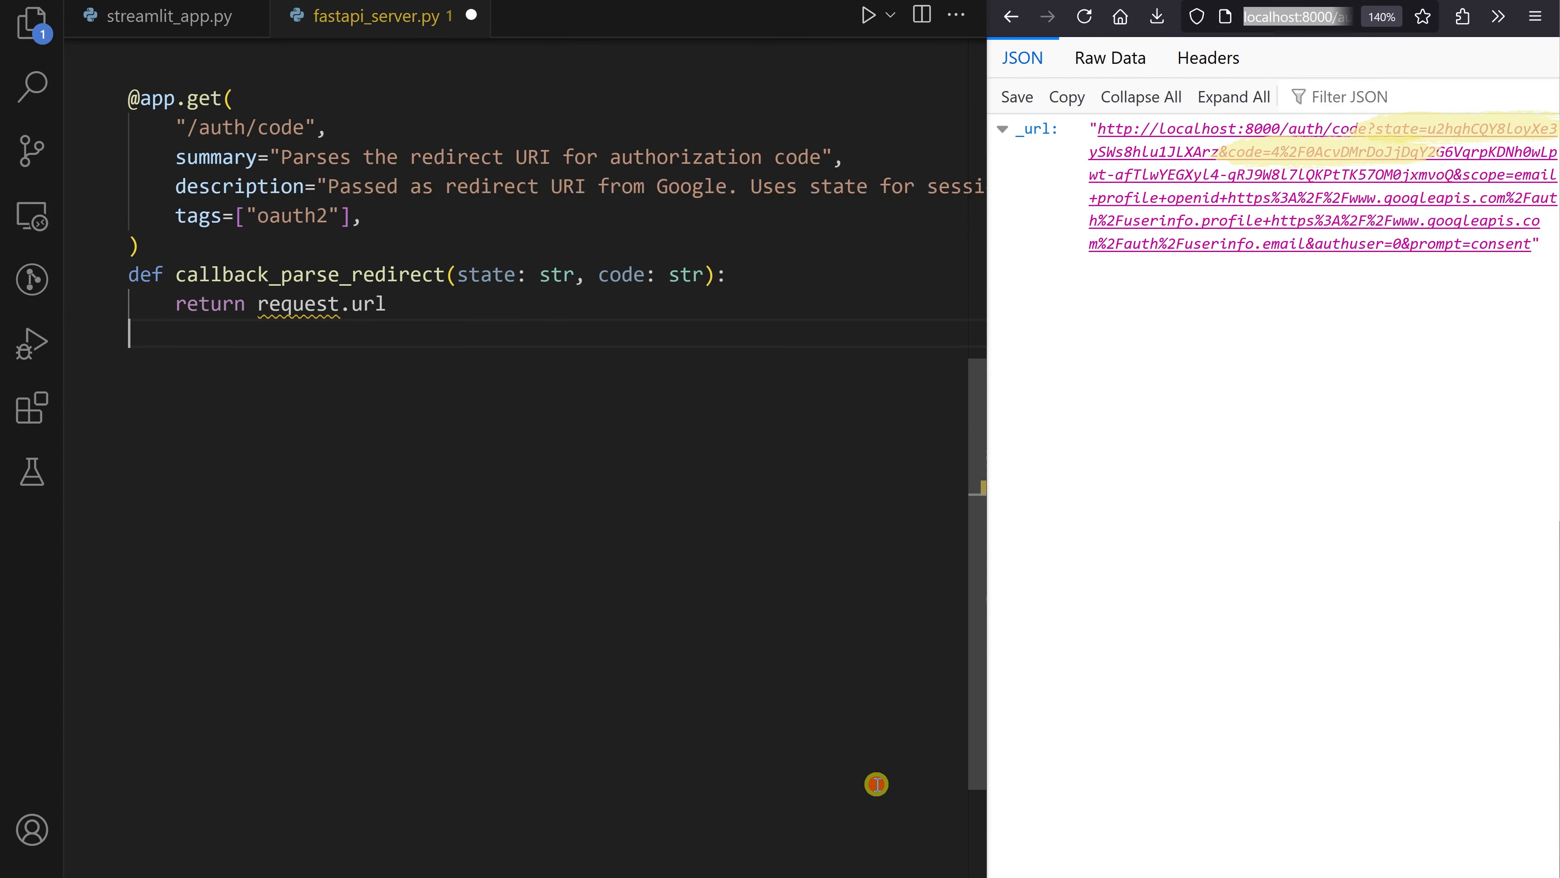
double_click(478, 274)
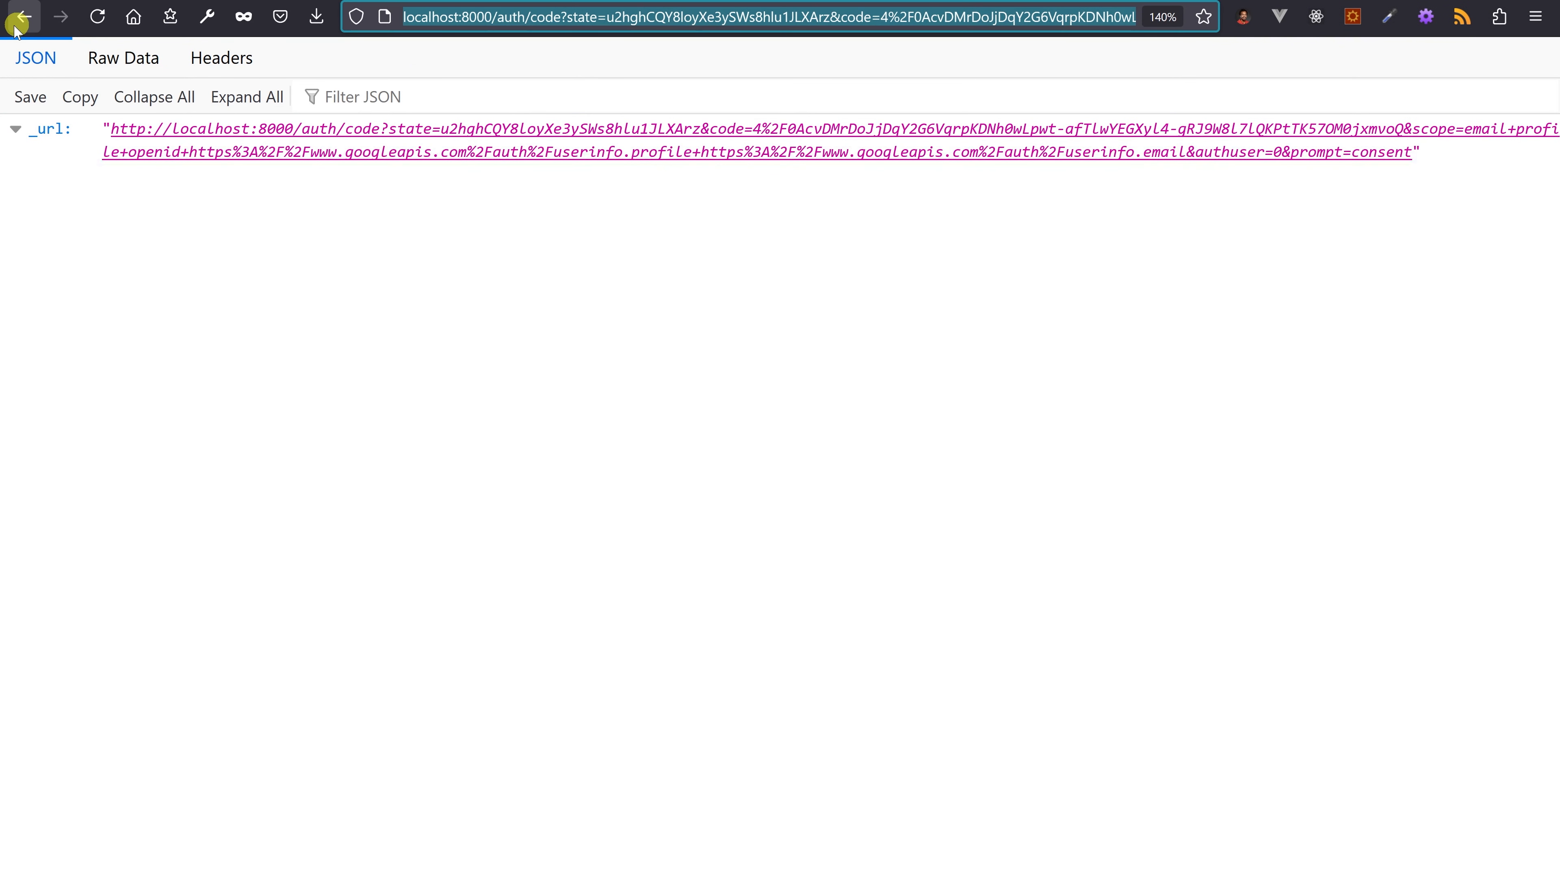
click(22, 17)
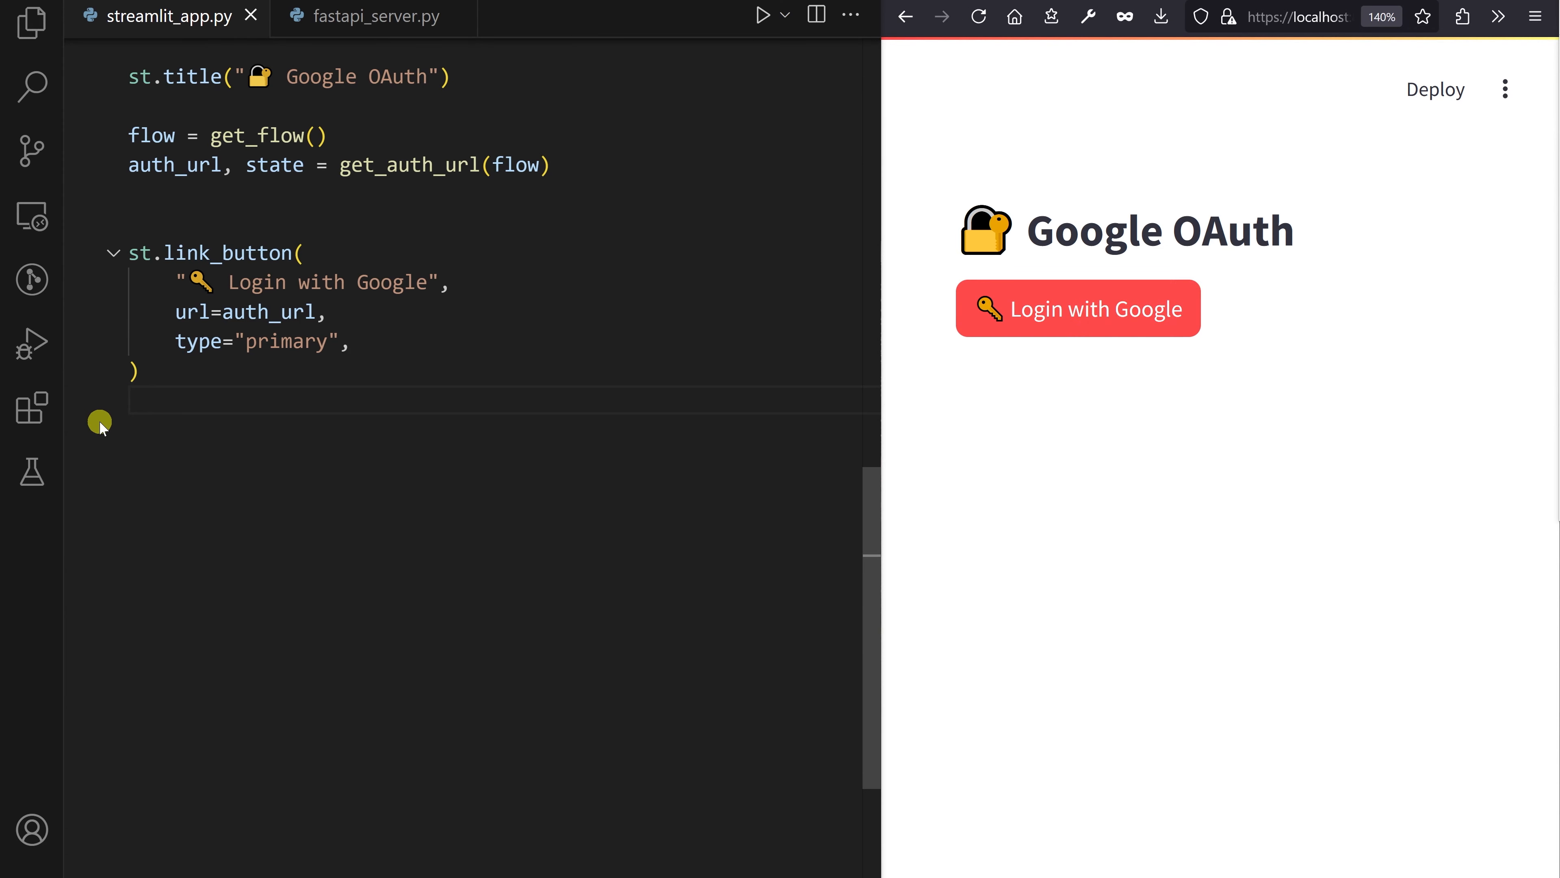
Log in with Google again, pick the account and approve profile sharing with test-oauth
click(1077, 309)
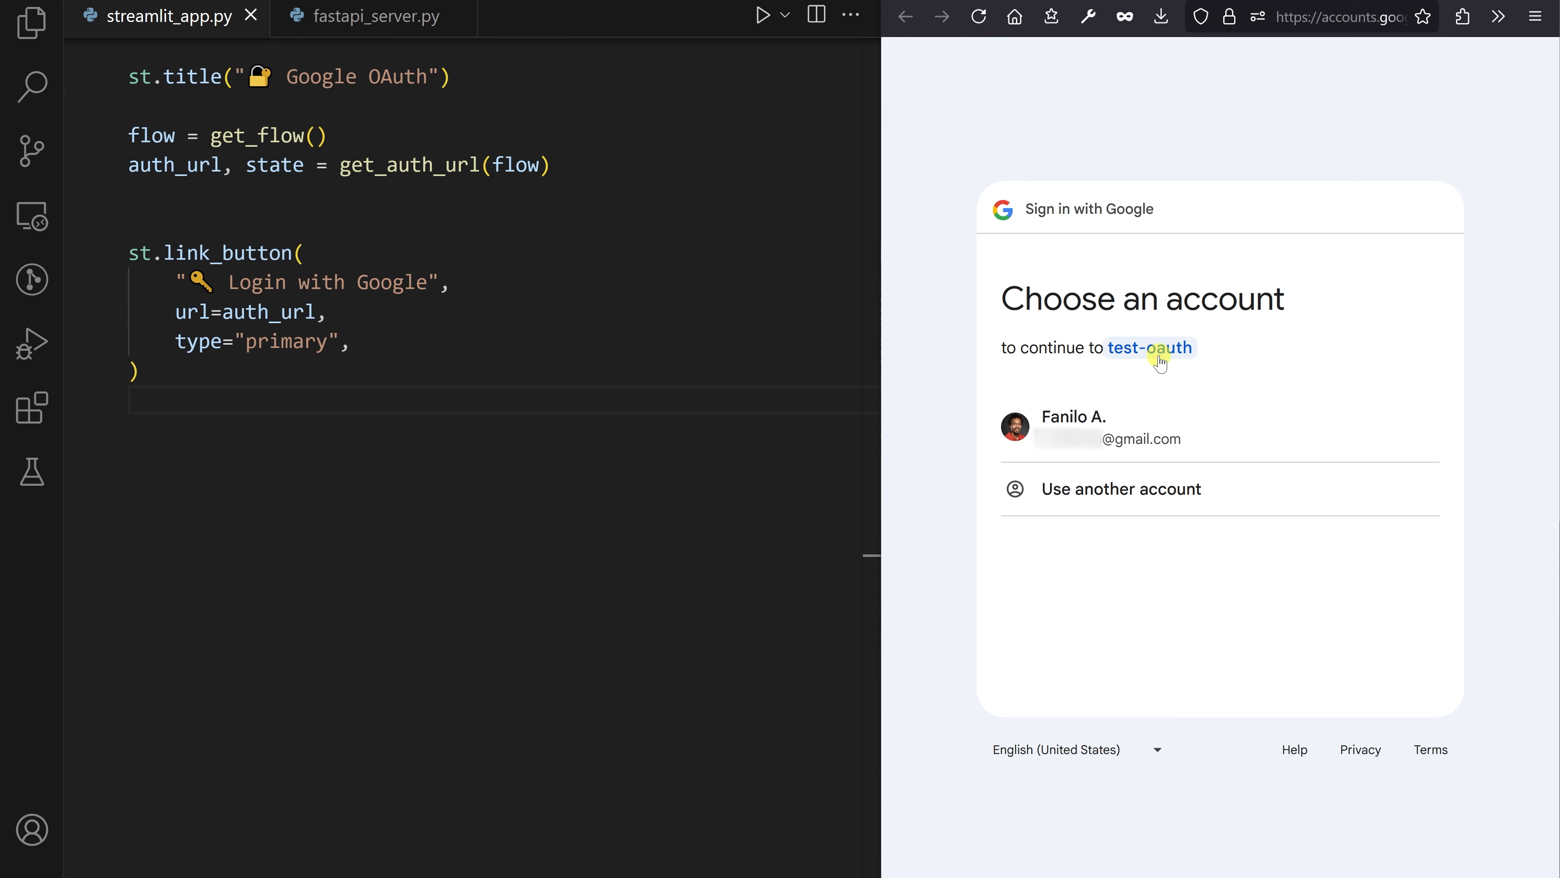
click(1072, 426)
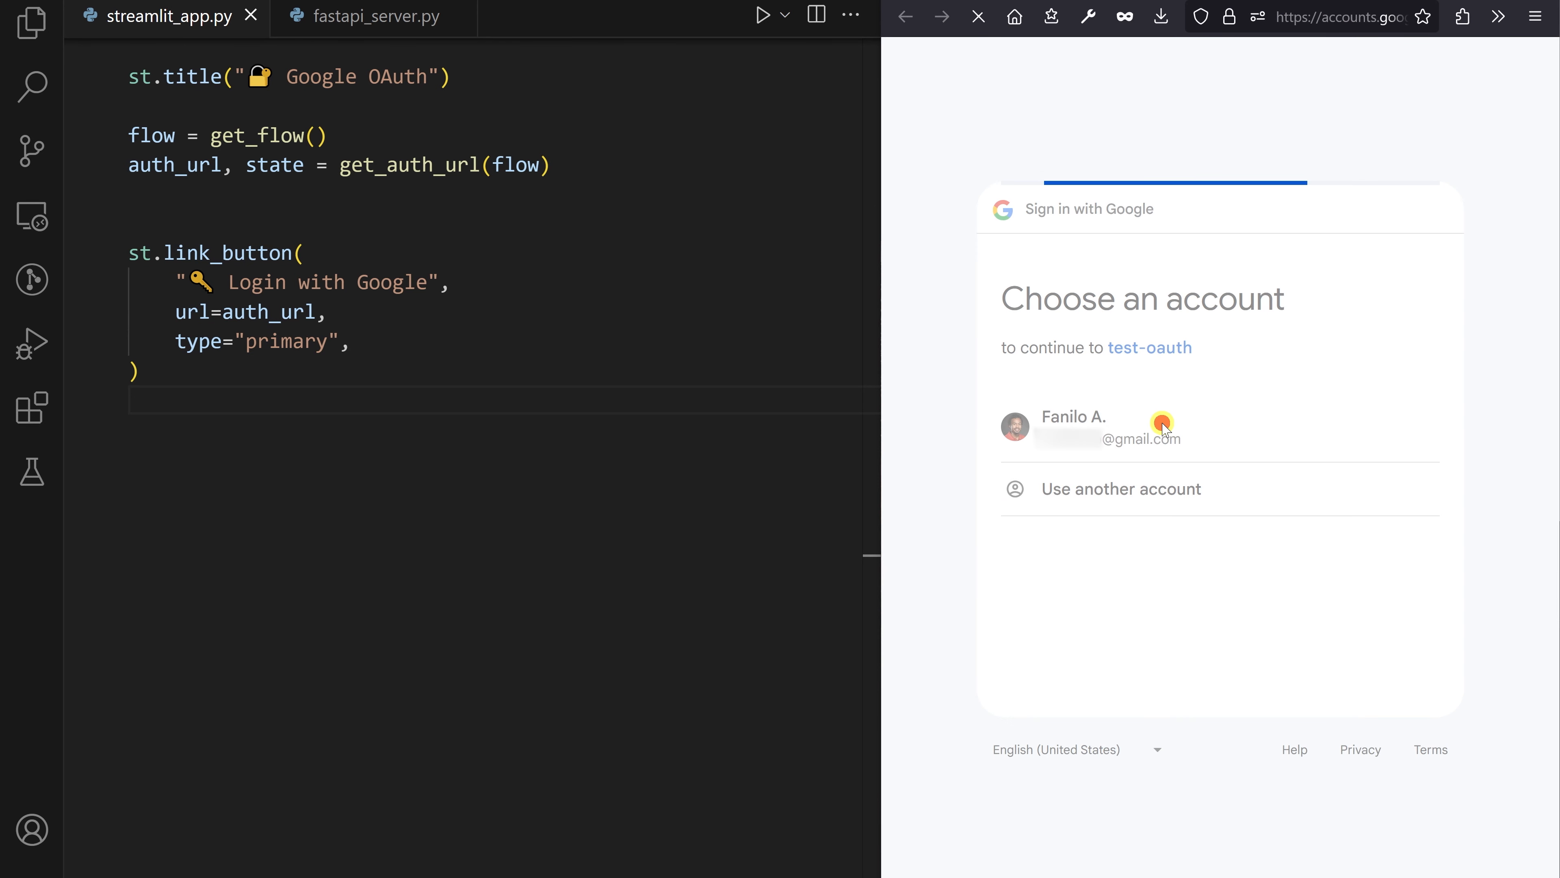
click(1095, 426)
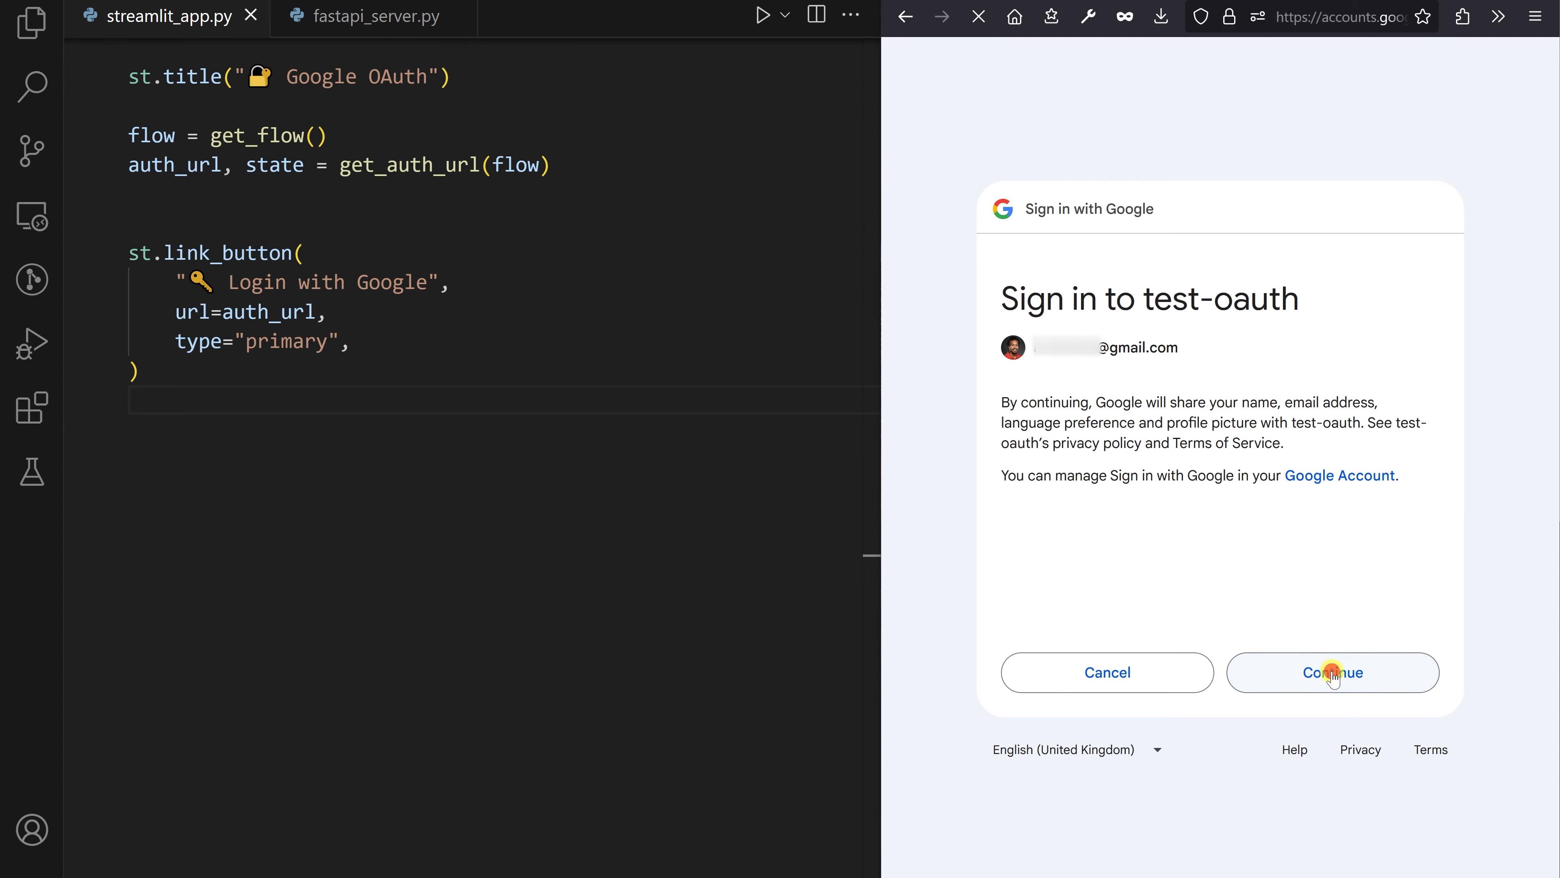
click(1331, 672)
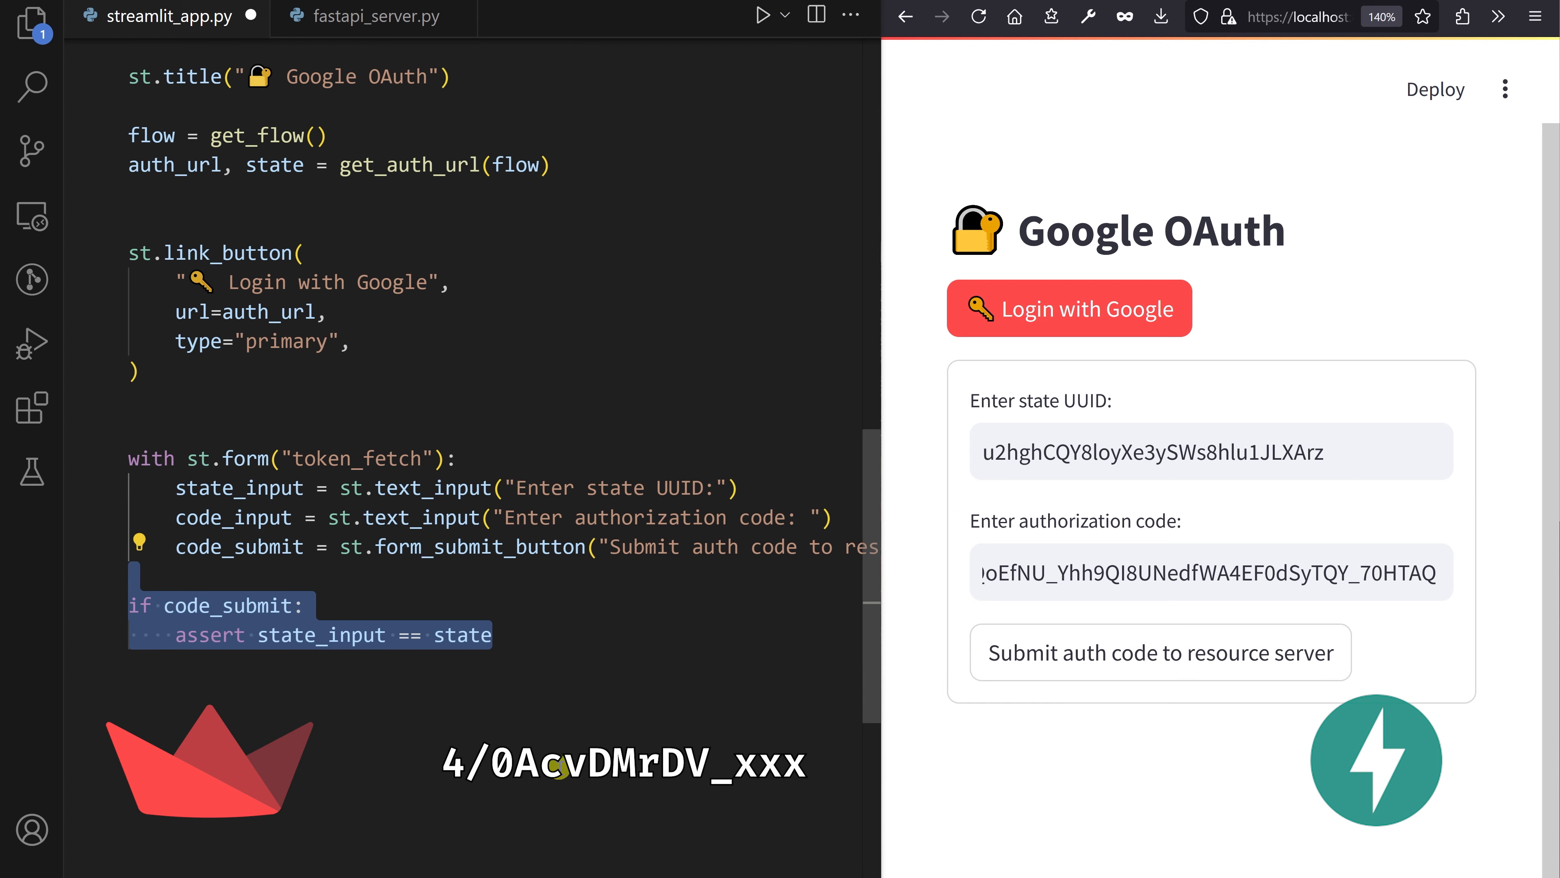
Fetch the token with flow.fetch_token(code=code_input.rstrip()) and submit the auth code form
text(flow.fetch_token(code=code_input.rstrip()))
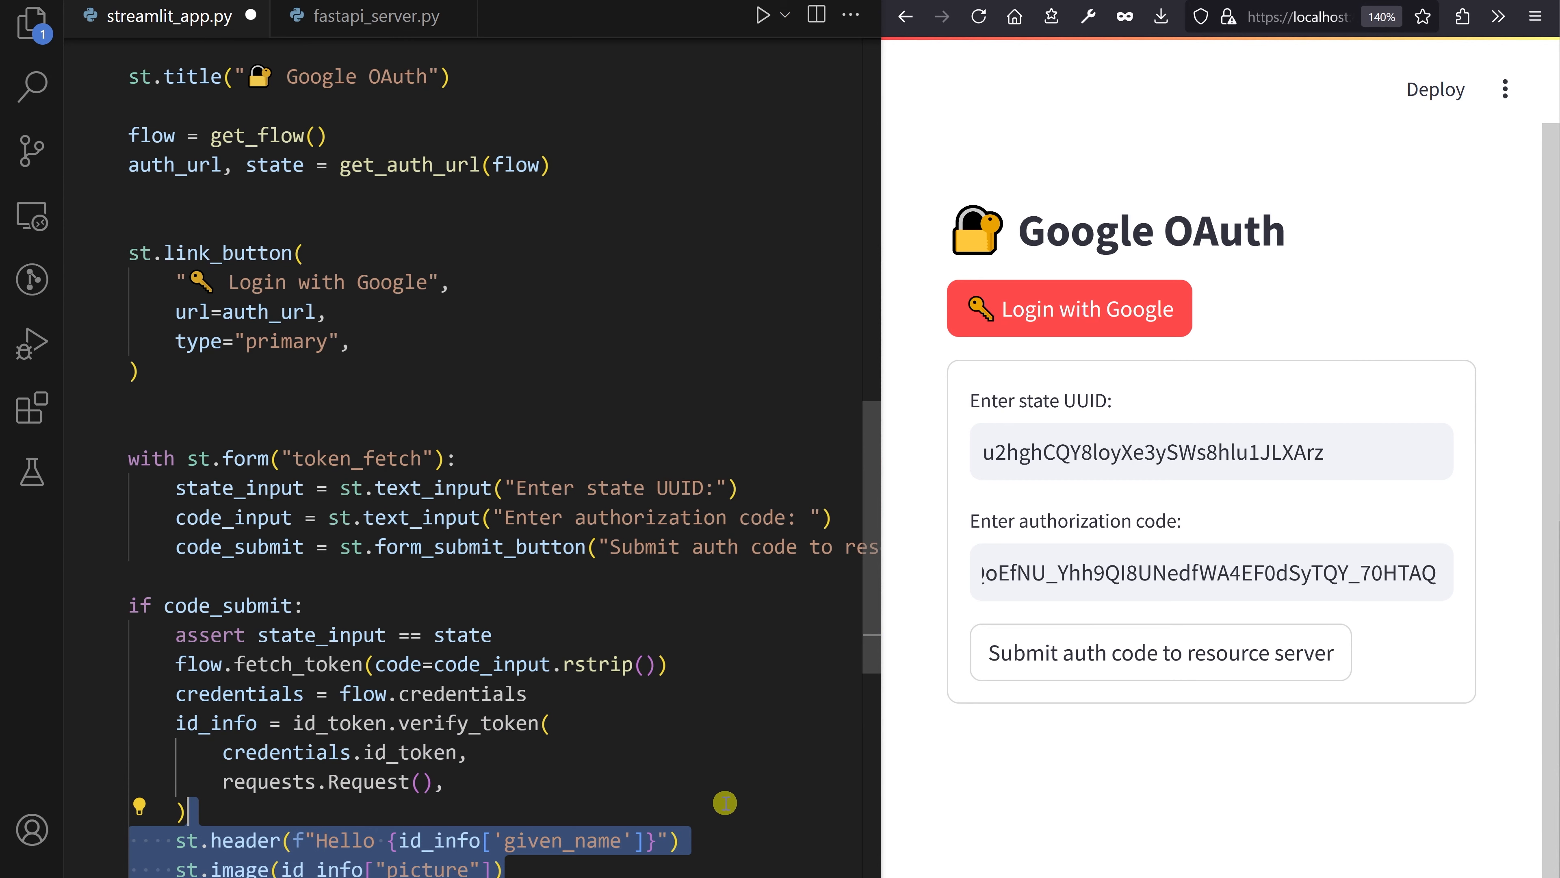
click(1158, 652)
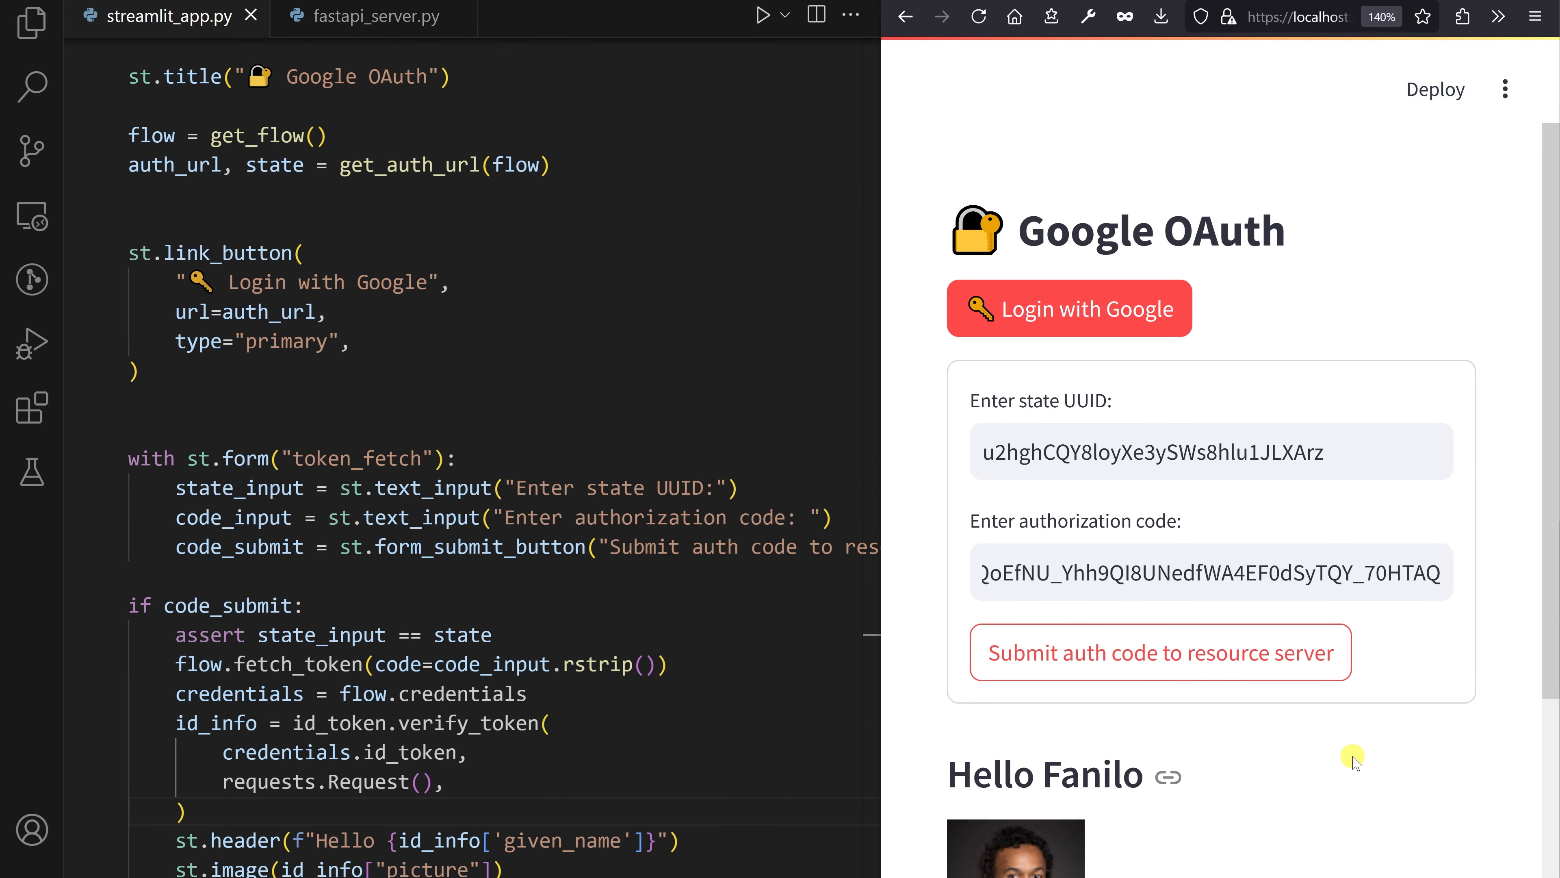